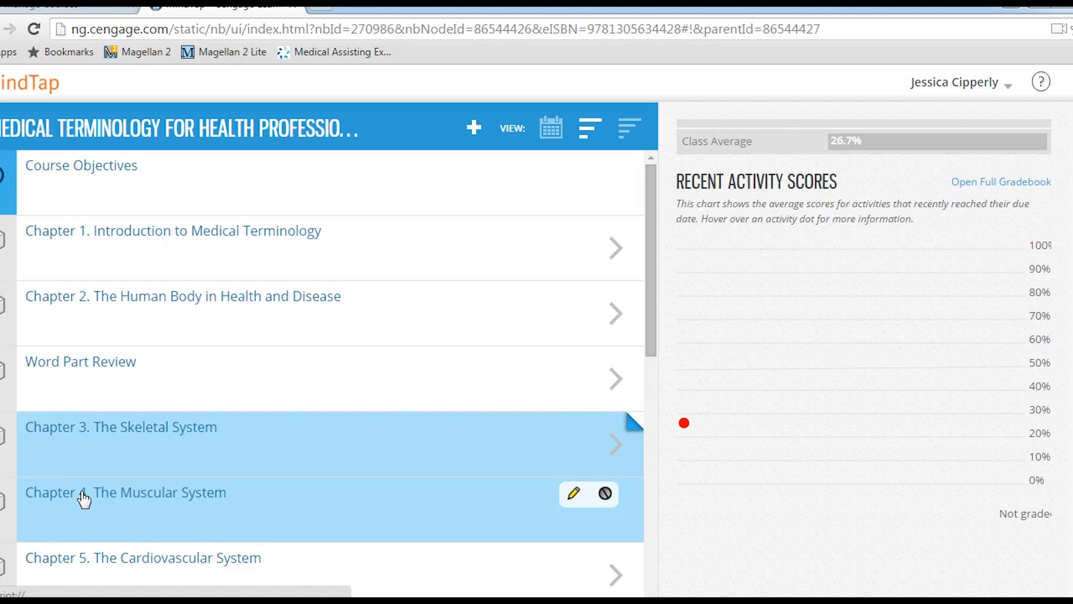
{"action": "mouse_move", "coordinate": [154, 295]}
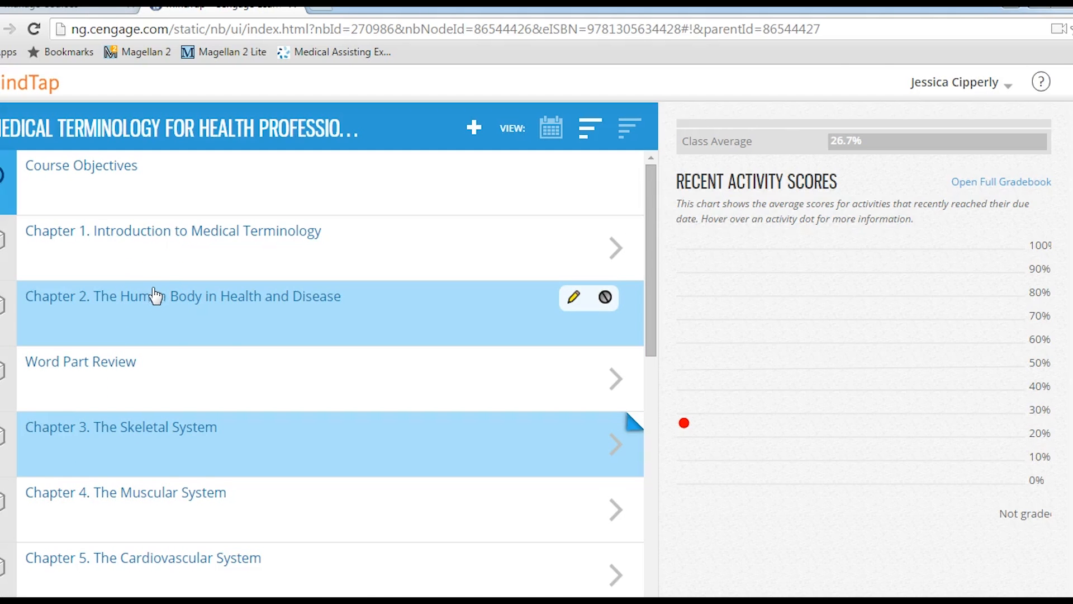
{"action": "mouse_move", "coordinate": [168, 468]}
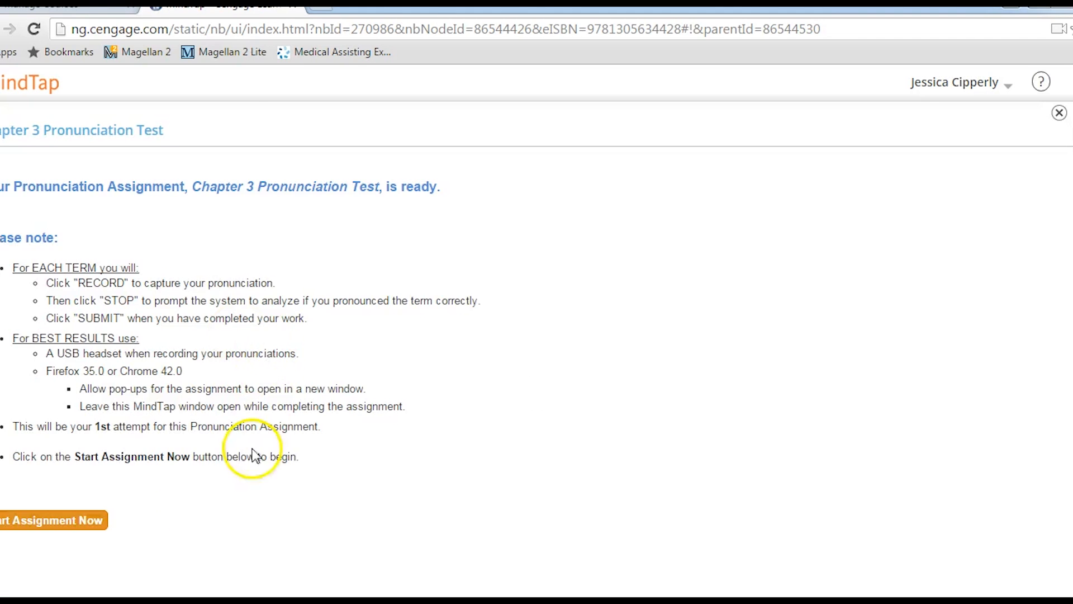
Start the Chapter 3 pronunciation assignment, reaching the browser audio configuration page
{"action": "left_click", "coordinate": [53, 519]}
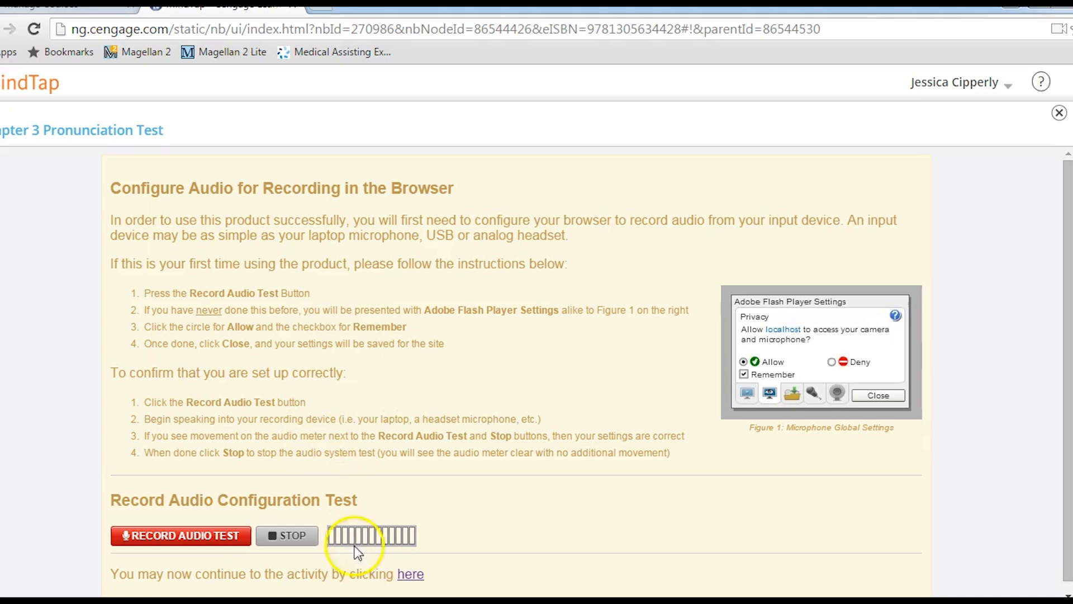
Continue from the audio test into the pronunciation activity with Allogenic ready to record
{"action": "left_click", "coordinate": [410, 573]}
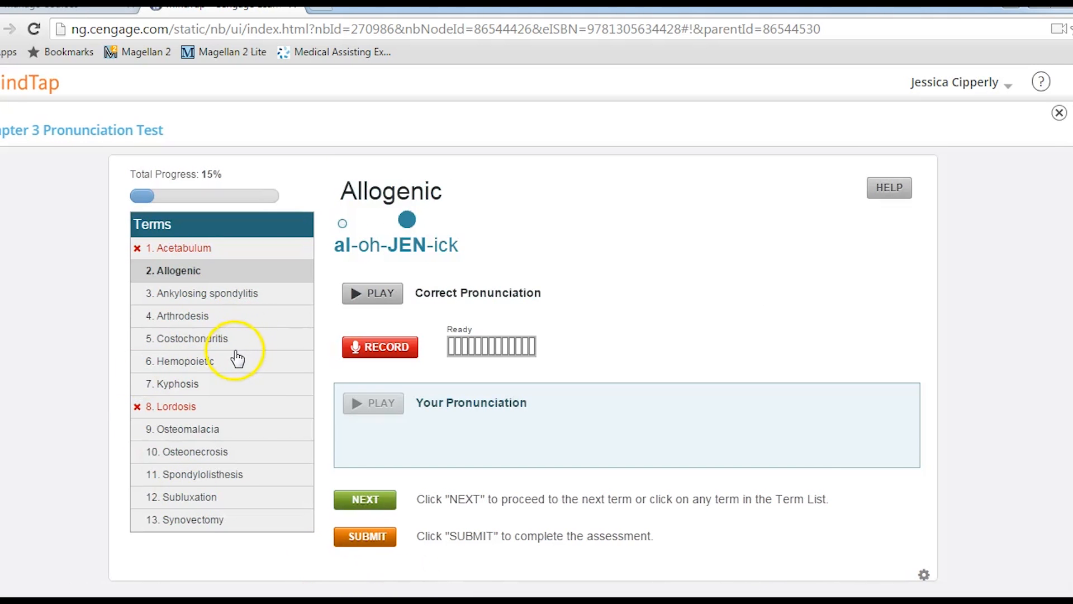
{"action": "mouse_move", "coordinate": [206, 496]}
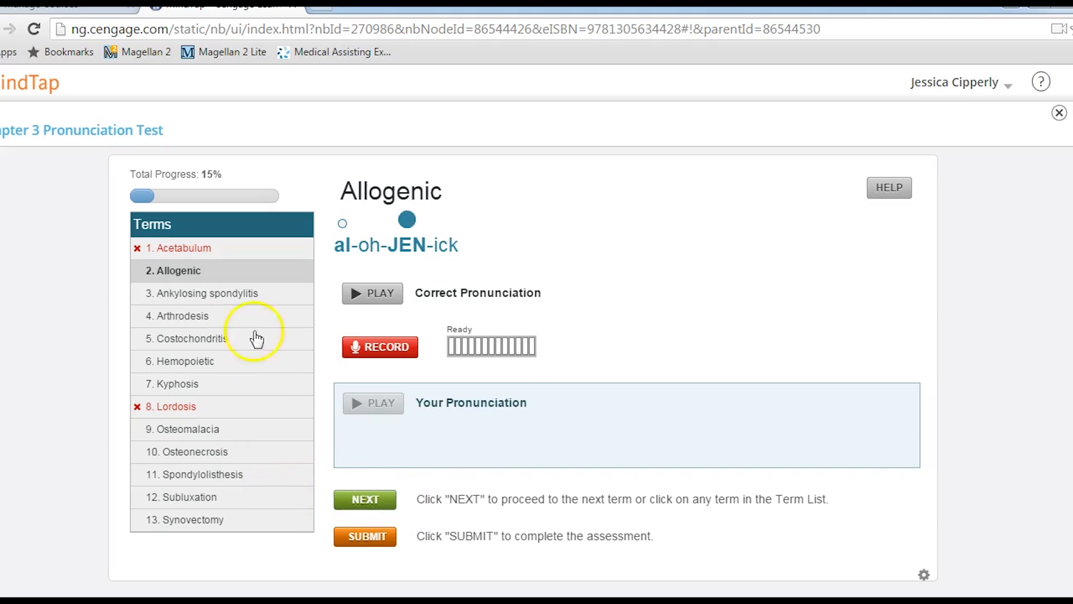
{"action": "mouse_move", "coordinate": [191, 390]}
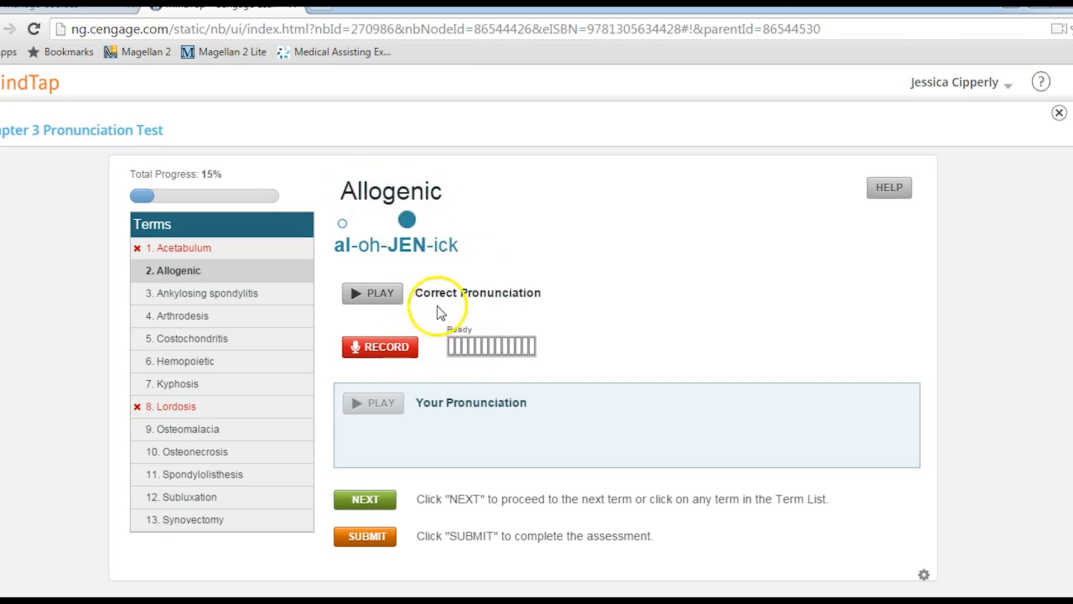
{"action": "mouse_move", "coordinate": [219, 362]}
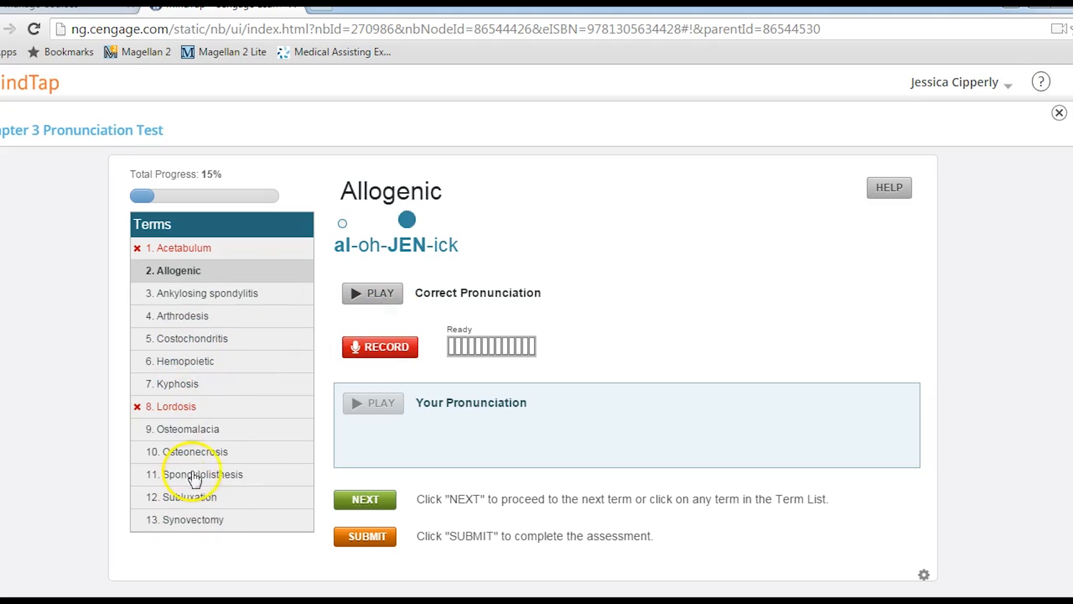
Record a pronunciation of Arthrodesis, scored 54 against 57 required and marked incorrect
{"action": "left_click", "coordinate": [179, 316]}
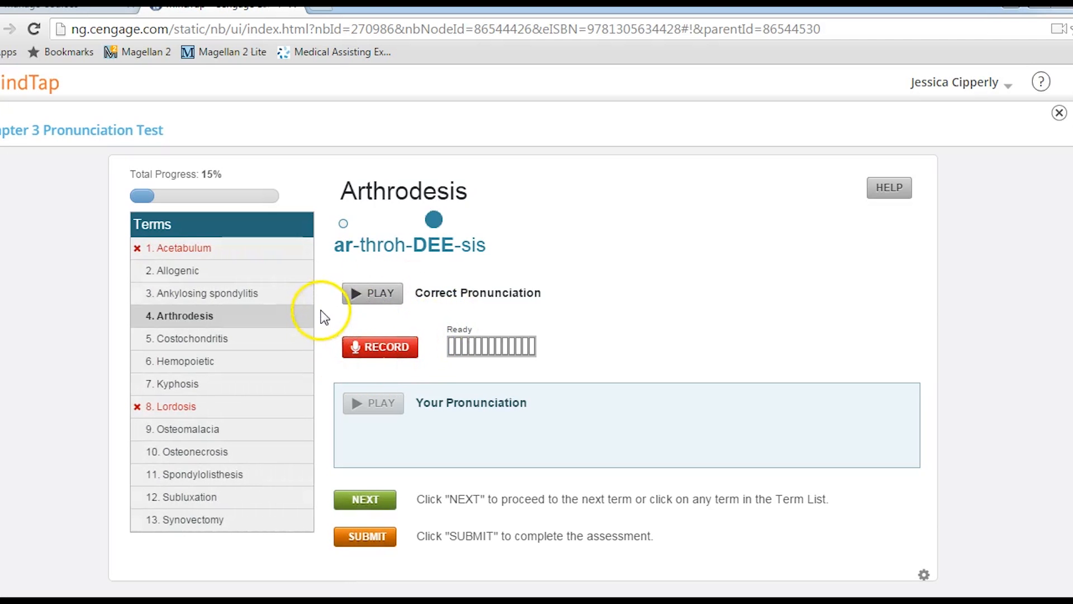
{"action": "mouse_move", "coordinate": [422, 321]}
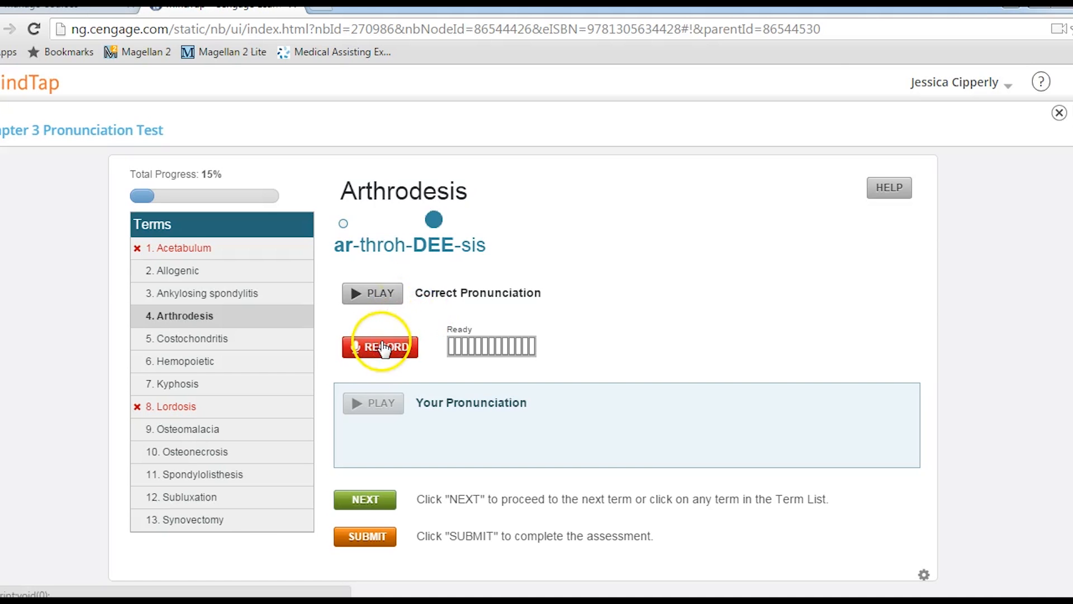
{"action": "left_click", "coordinate": [380, 346]}
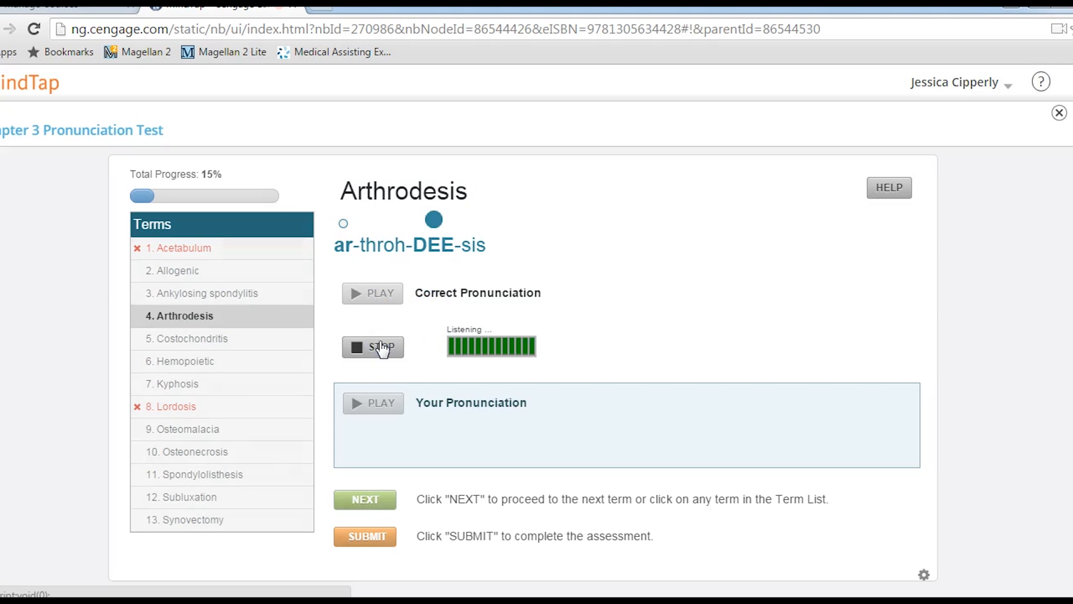
{"action": "left_click", "coordinate": [372, 346]}
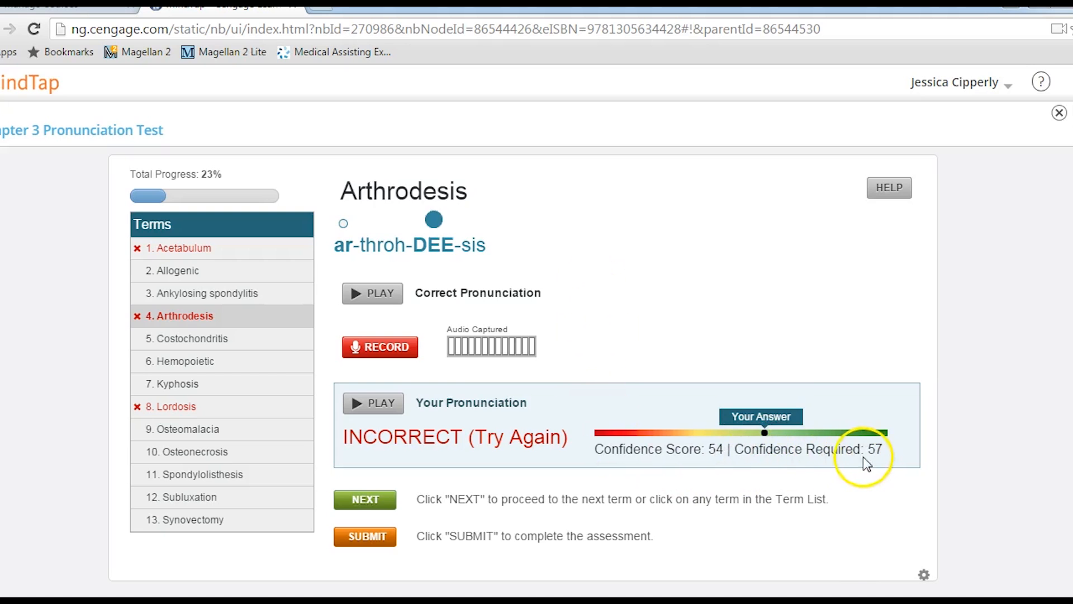
{"action": "mouse_move", "coordinate": [711, 457]}
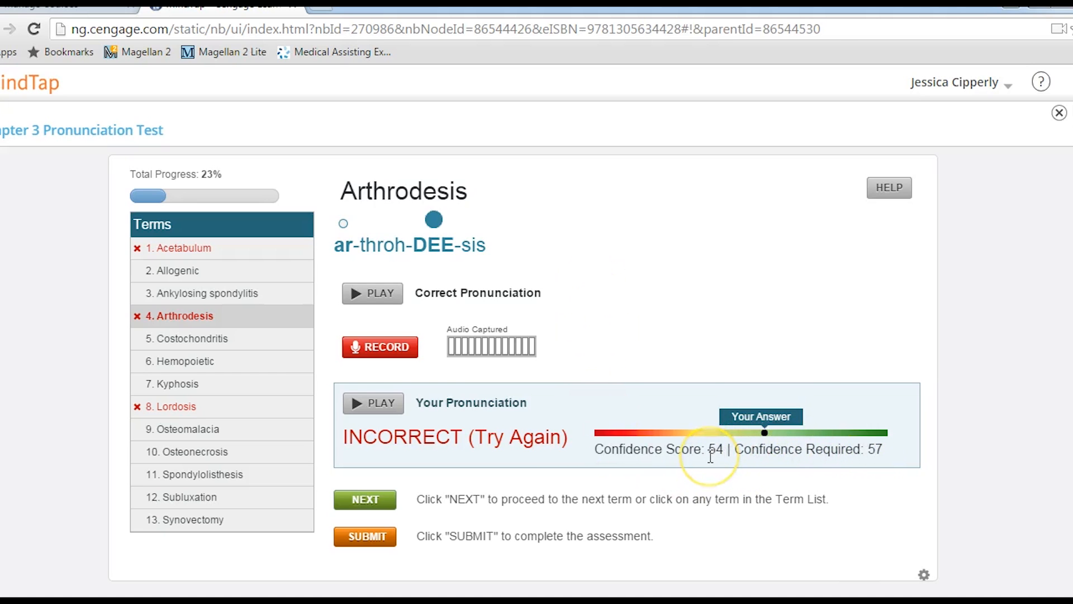
{"action": "mouse_move", "coordinate": [422, 371]}
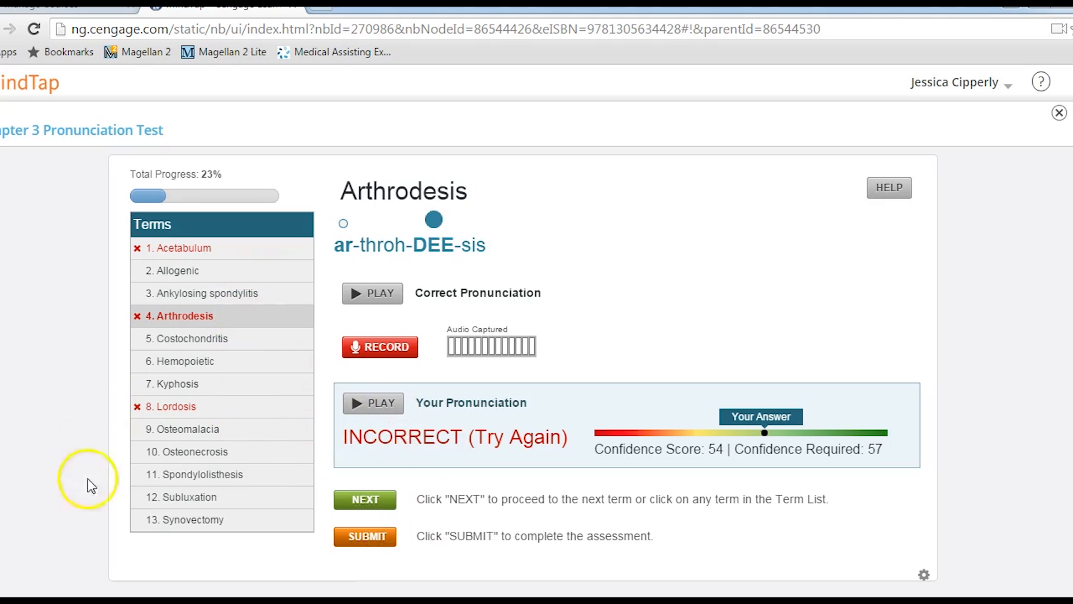
{"action": "mouse_move", "coordinate": [178, 451]}
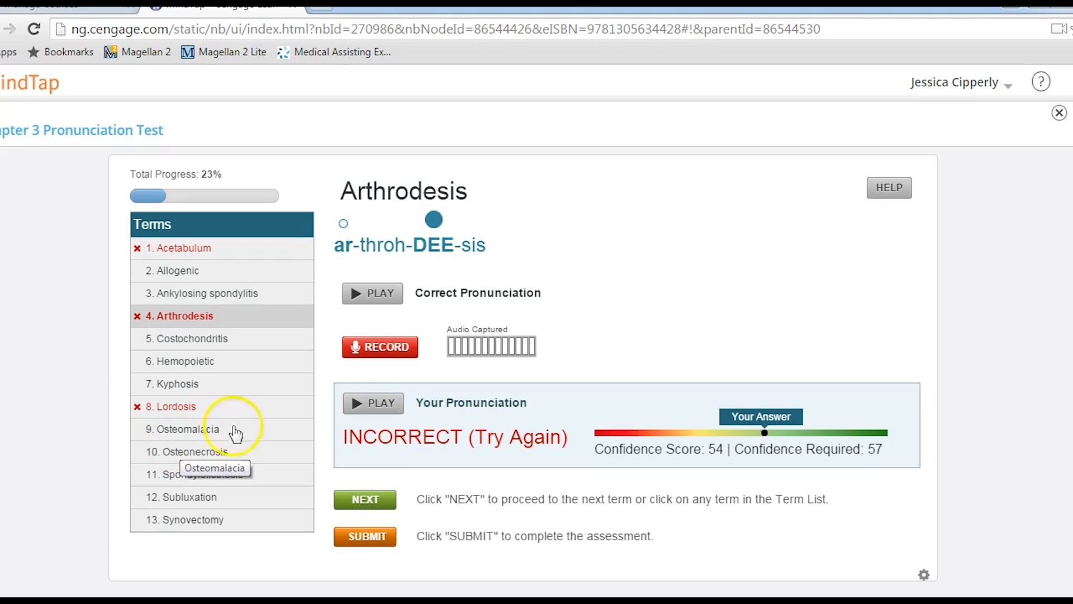
Listen to Allogenic, then record it and have it marked correct with a score of 54
{"action": "left_click", "coordinate": [178, 271]}
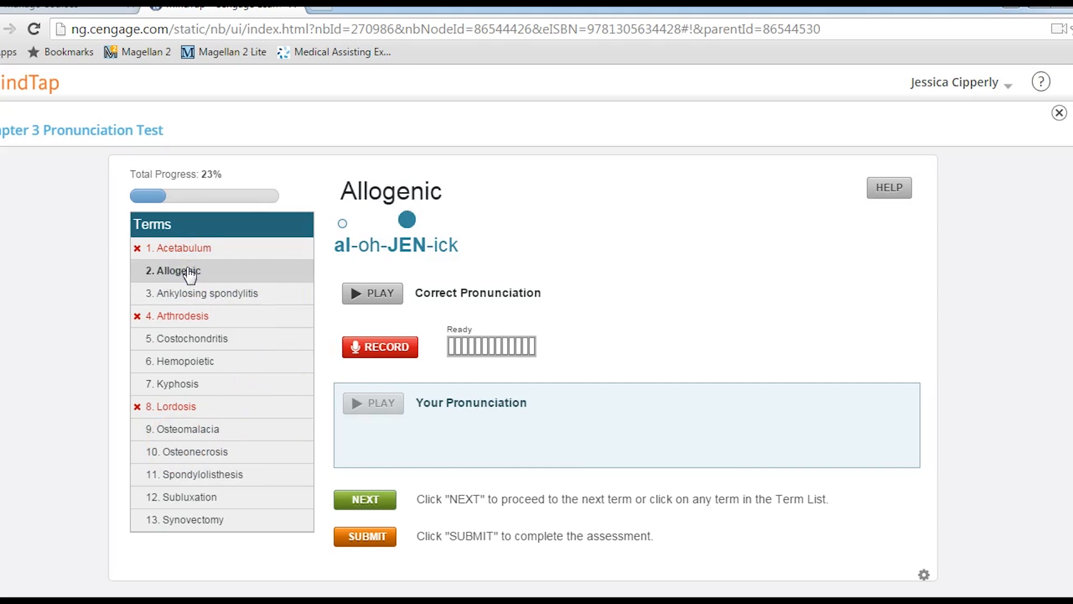
{"action": "left_click", "coordinate": [373, 293]}
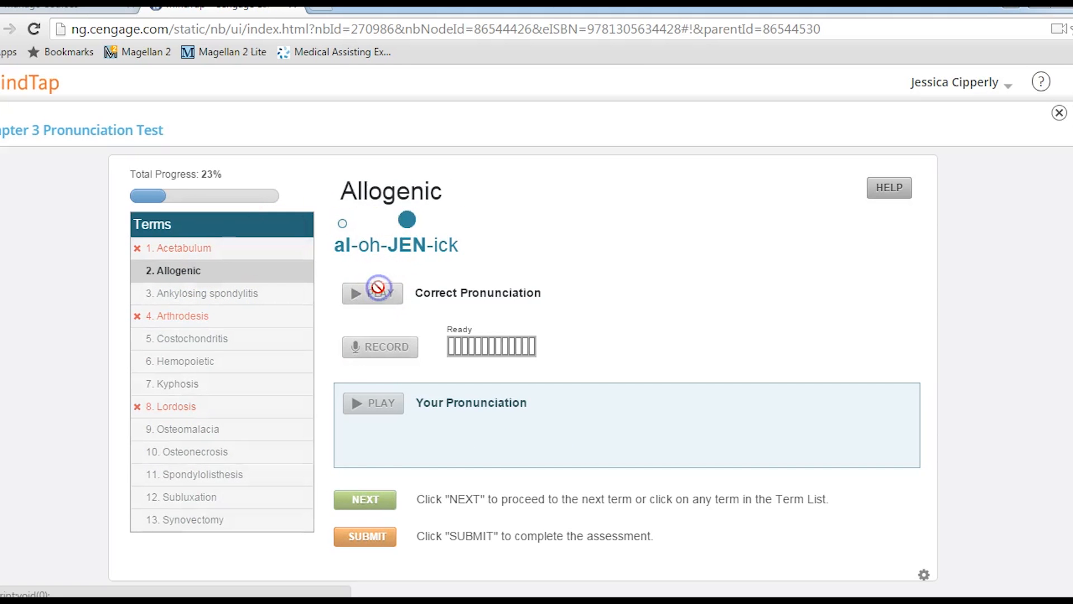
{"action": "left_click", "coordinate": [380, 347]}
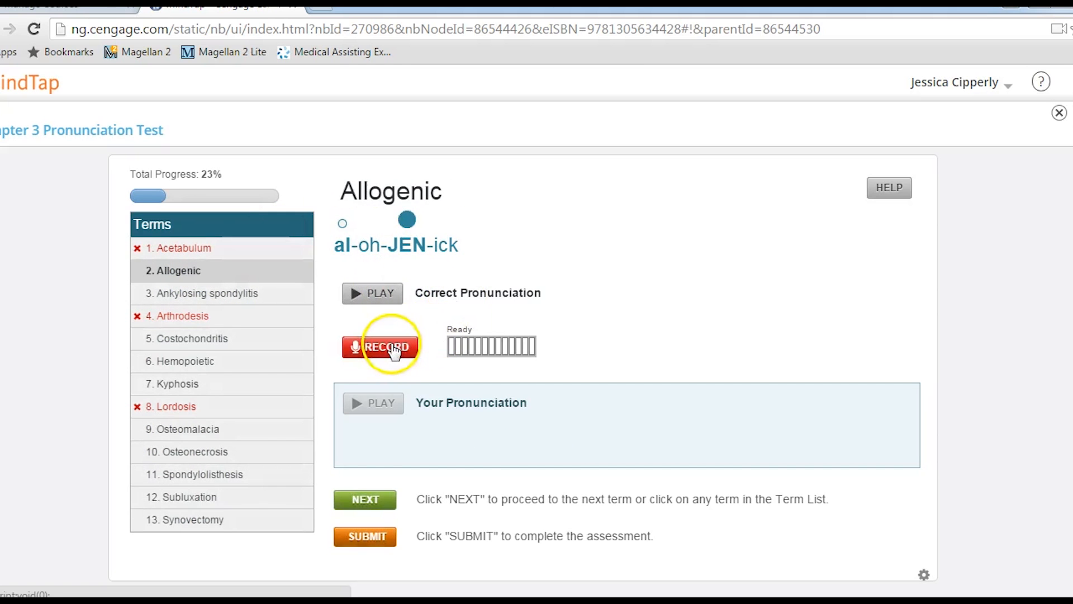
{"action": "left_click", "coordinate": [380, 346]}
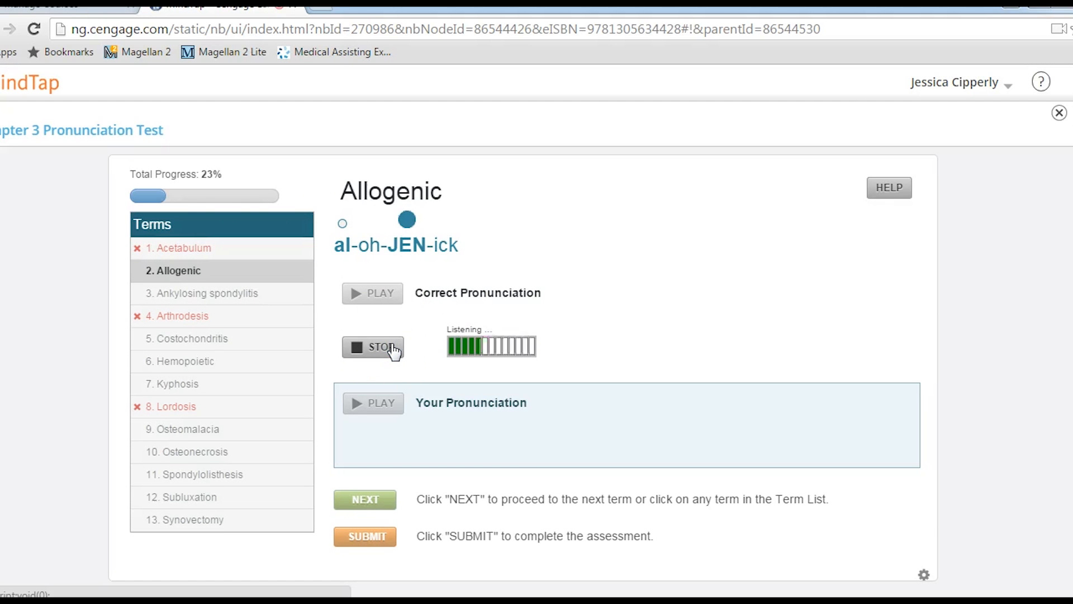
{"action": "left_click", "coordinate": [372, 347]}
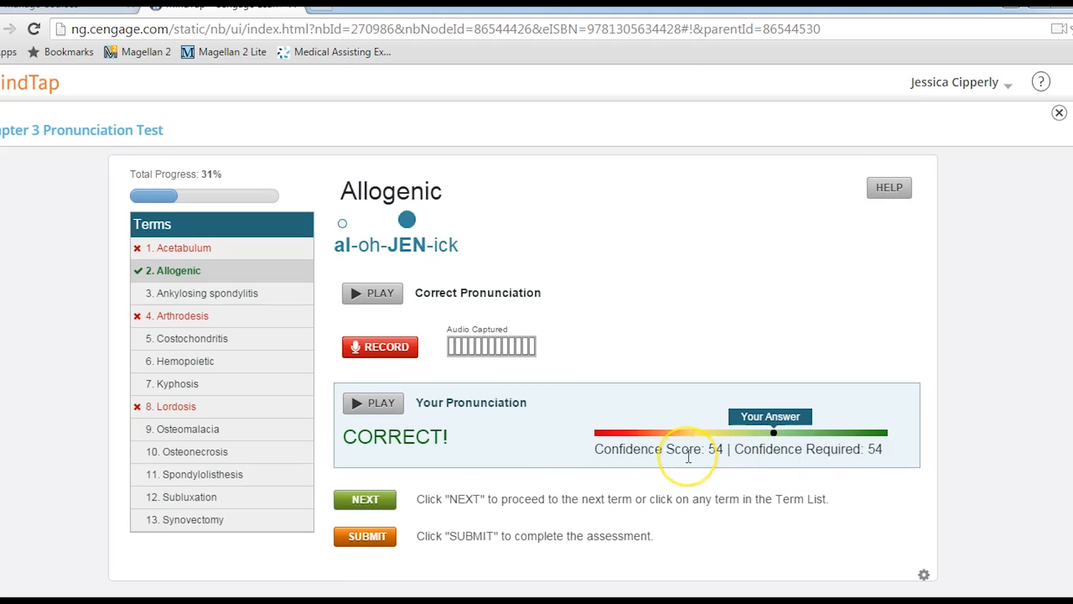
{"action": "mouse_move", "coordinate": [483, 541]}
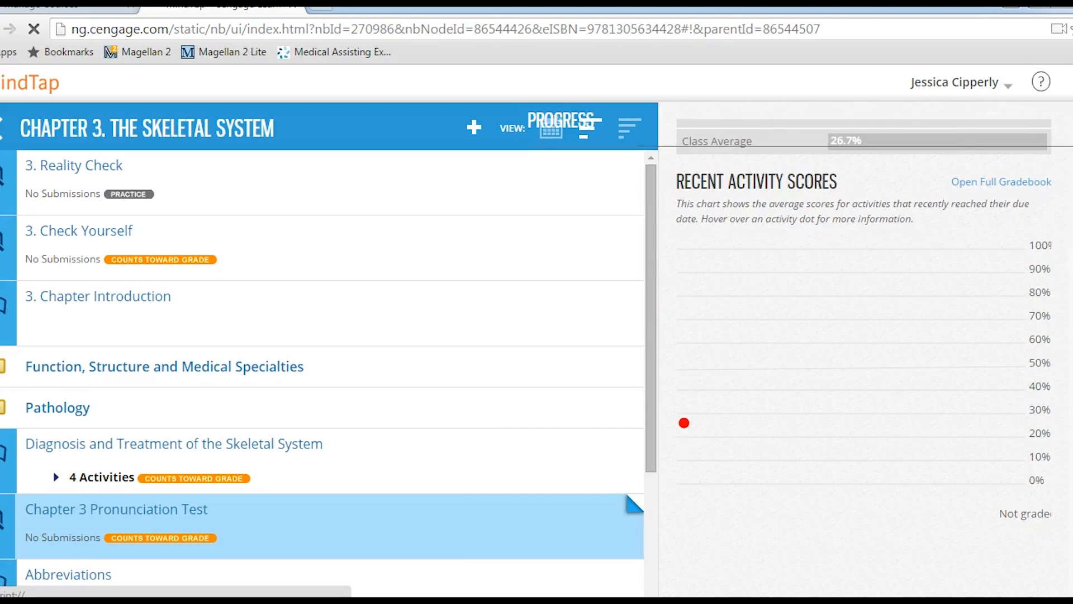
View the course Progress overview and class performance analytics showing a 26.7% average
{"action": "left_click", "coordinate": [789, 187]}
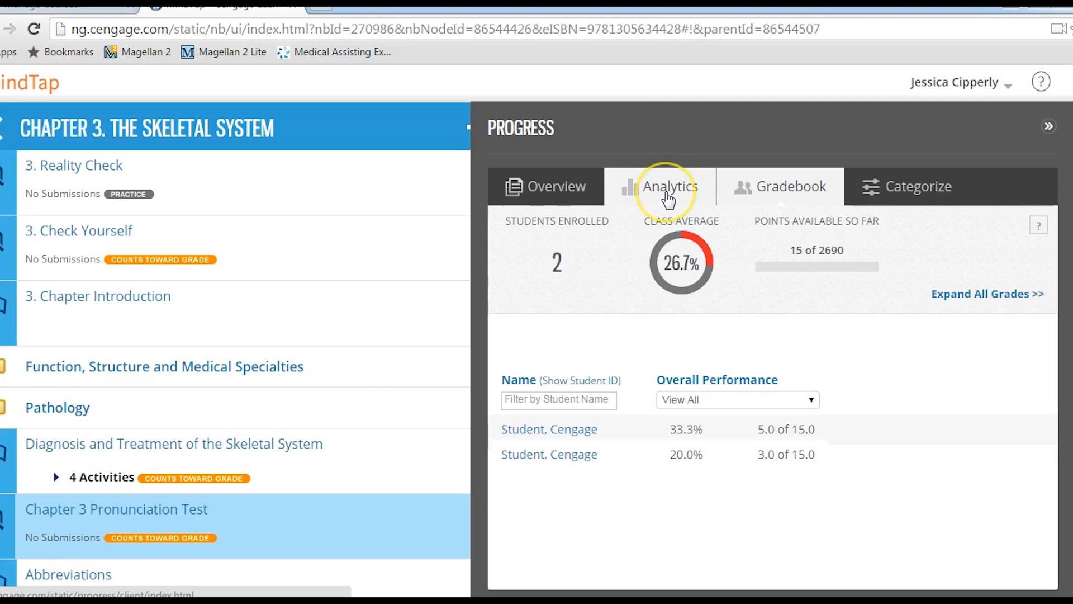
{"action": "left_click", "coordinate": [659, 185]}
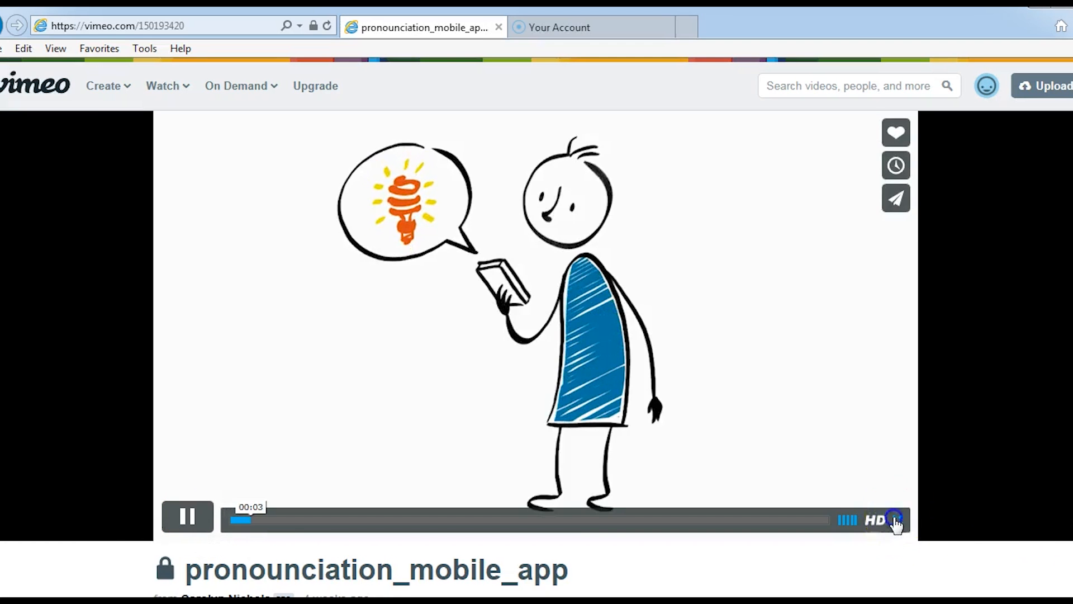
Watch the pronounciation_mobile_app Vimeo video in full screen
{"action": "left_click", "coordinate": [897, 520]}
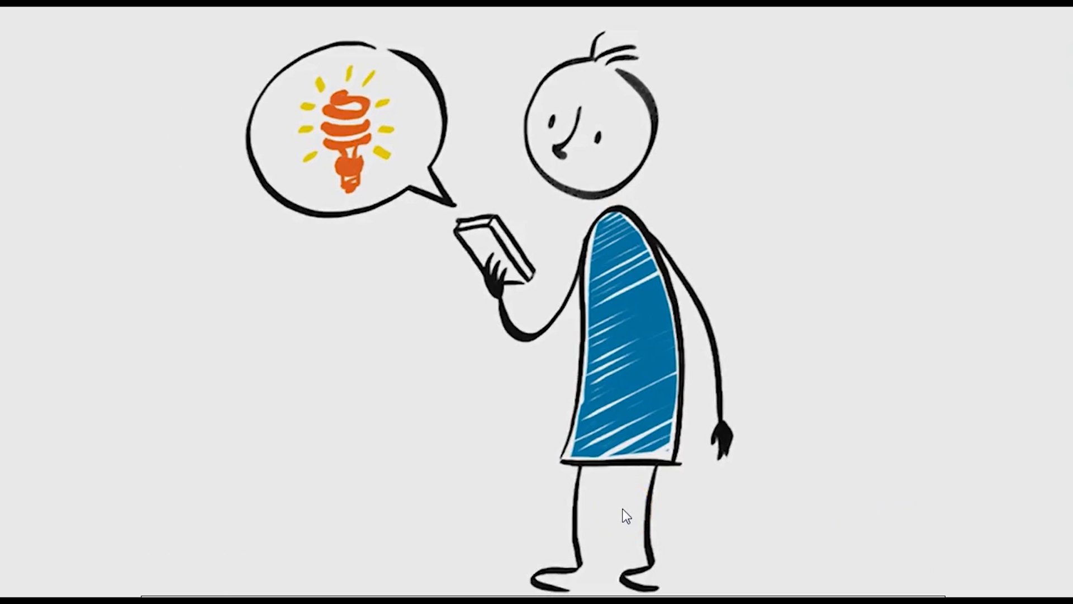